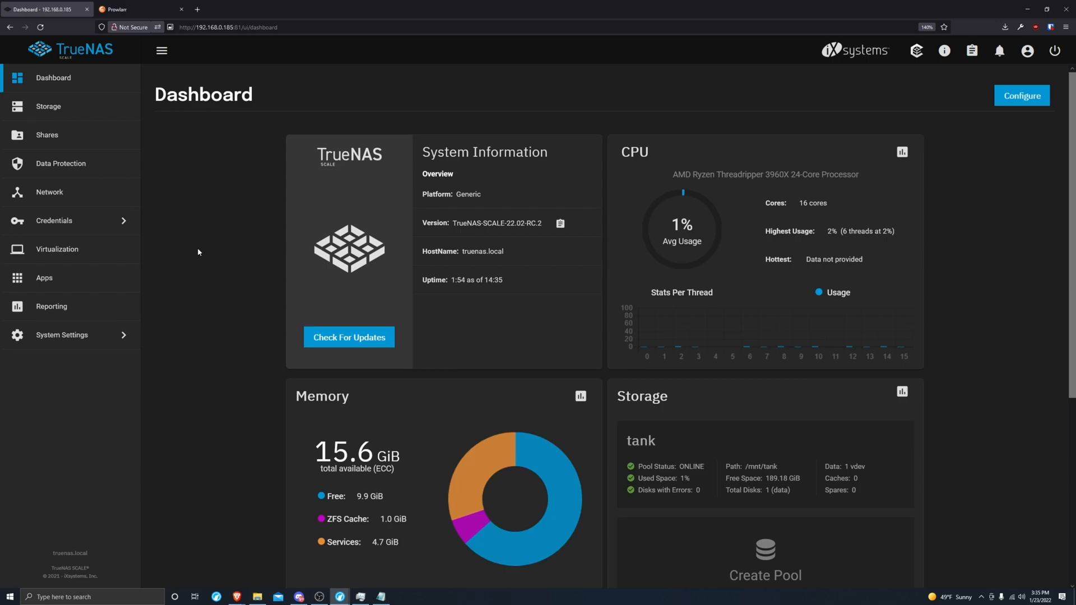
Step: Open the Apps page listing plex, sonarr, qbittorrent, traefik and prowlarr
left_click(44, 278)
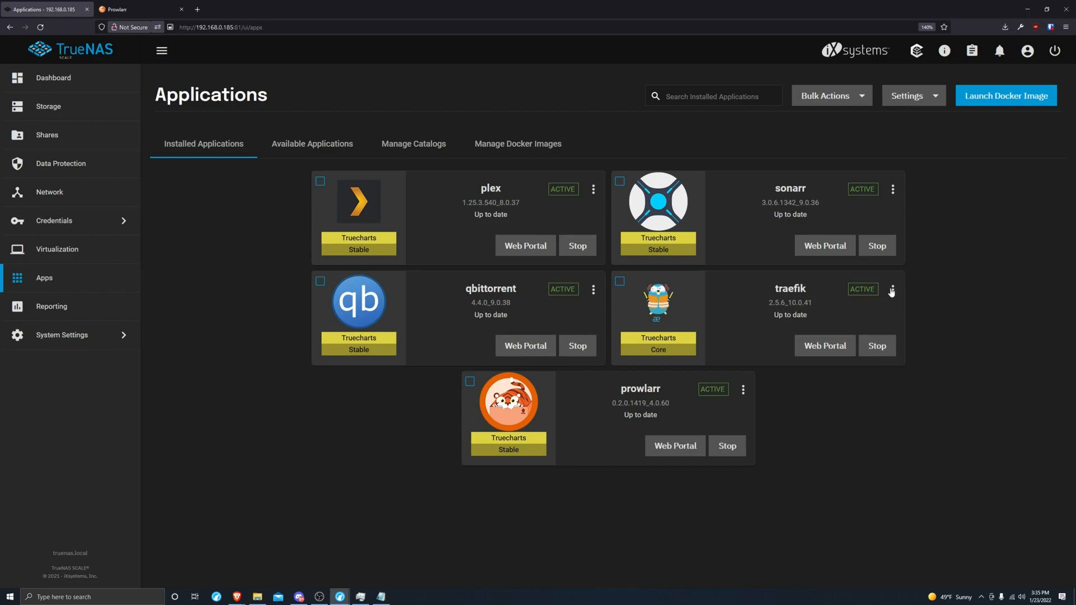
mouse_move(892, 289)
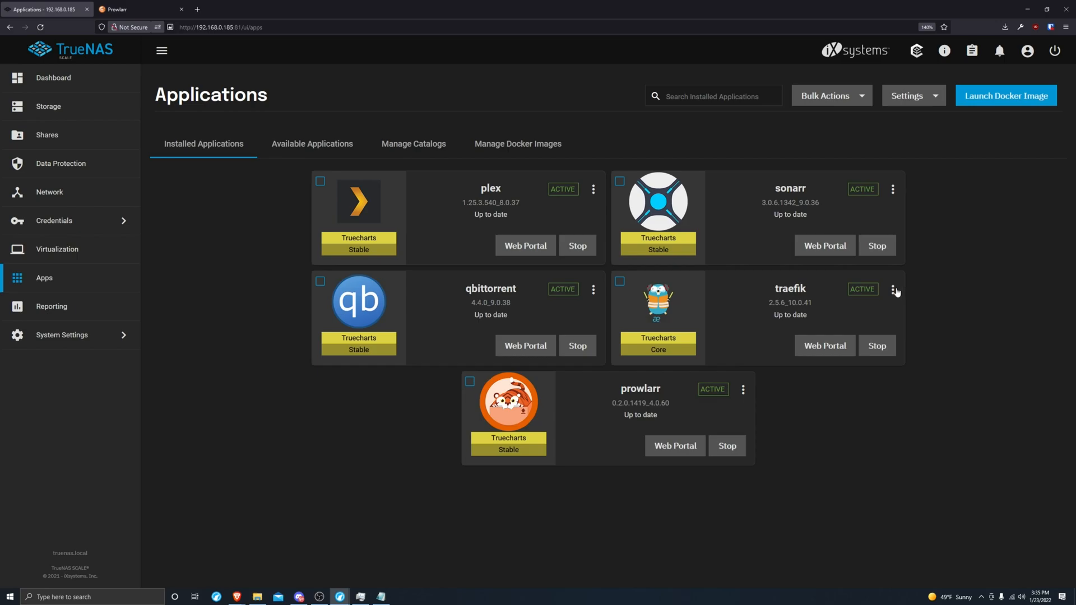
Step: Open the Edit form for the traefik app from its actions menu
left_click(893, 290)
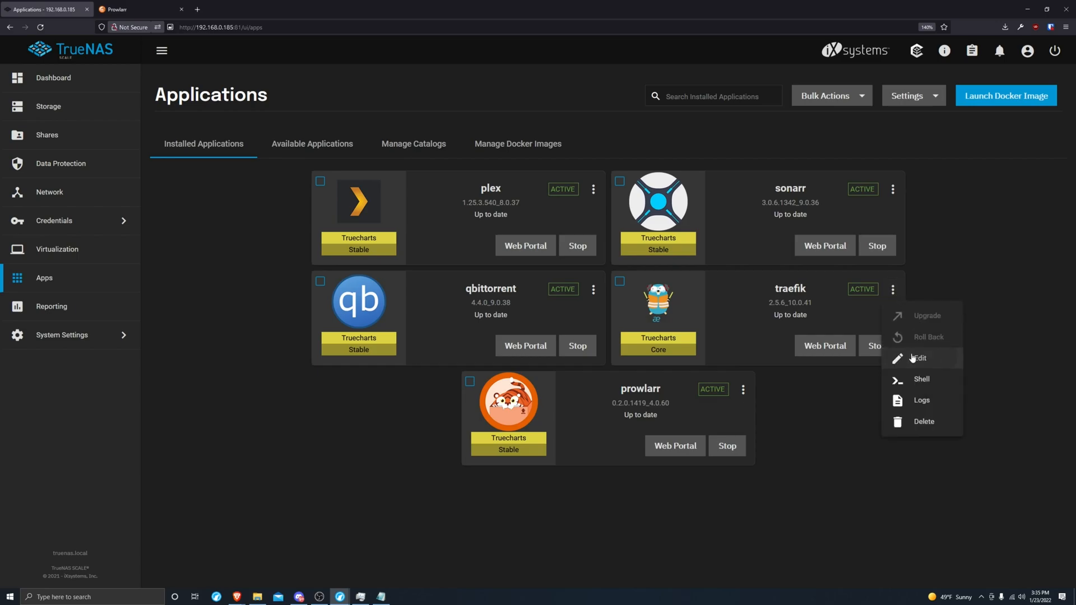
left_click(919, 358)
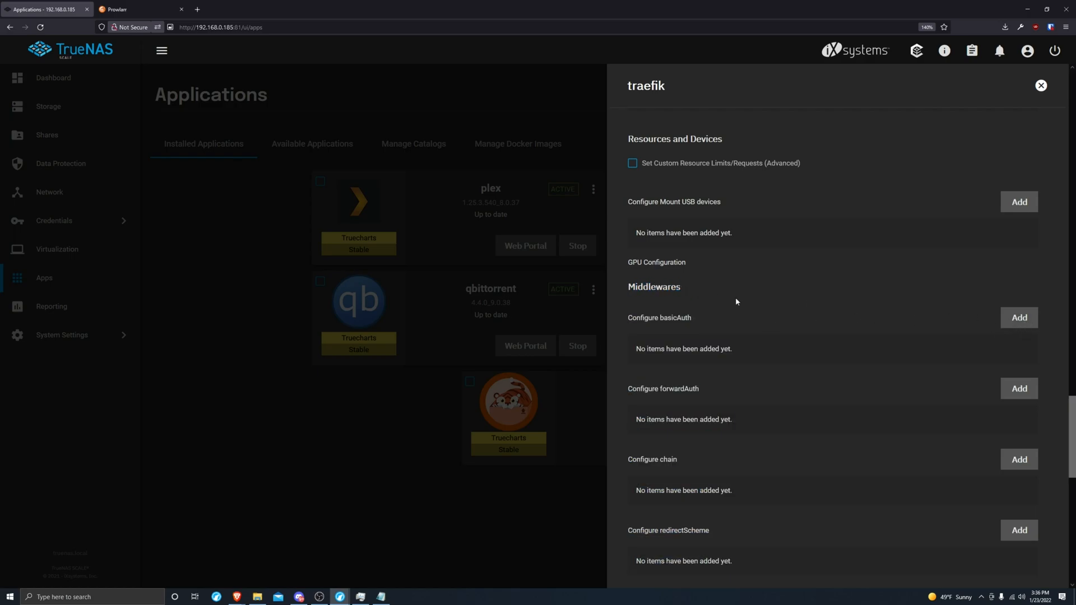
left_click(1018, 317)
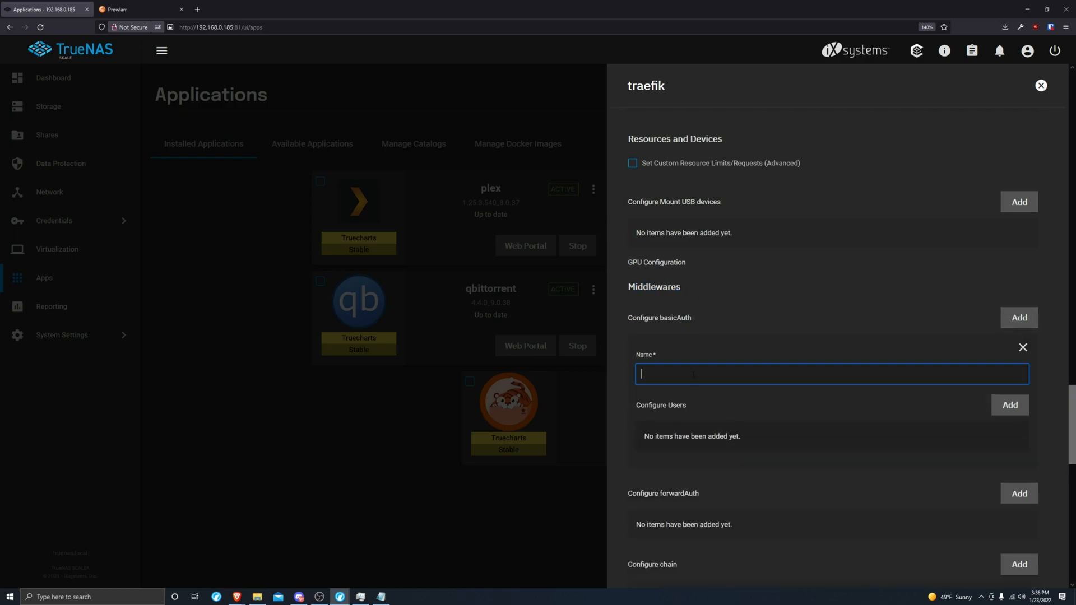
type("auth")
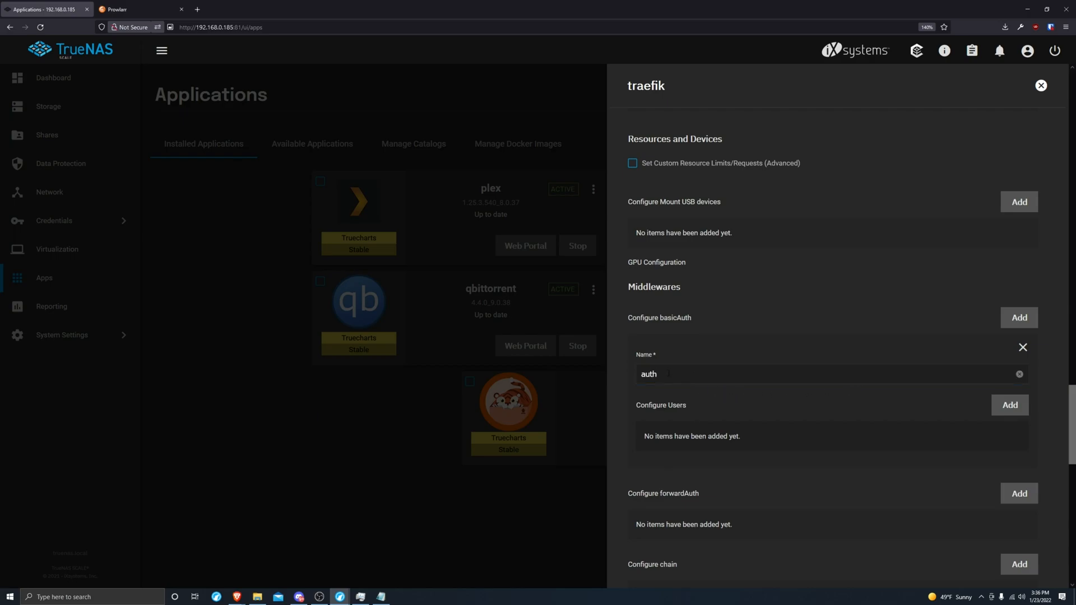
left_click(1009, 405)
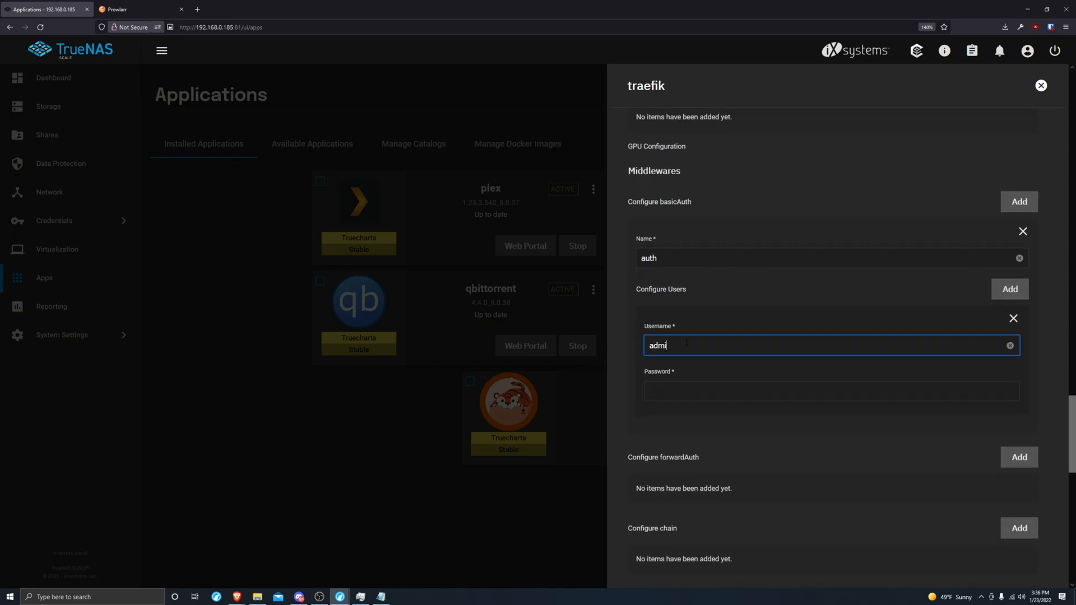
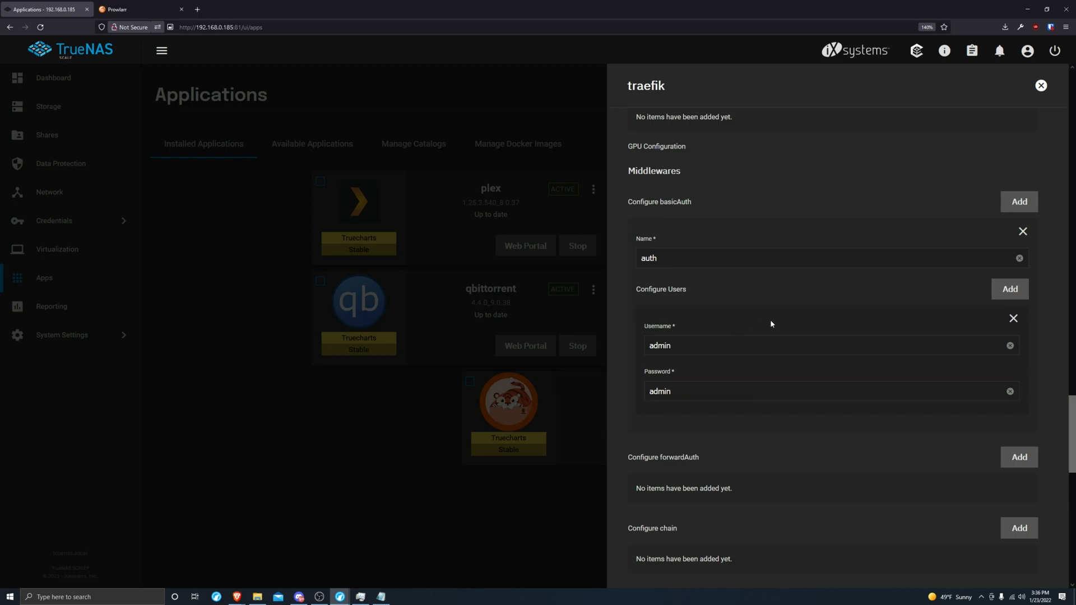
scroll("down", 3)
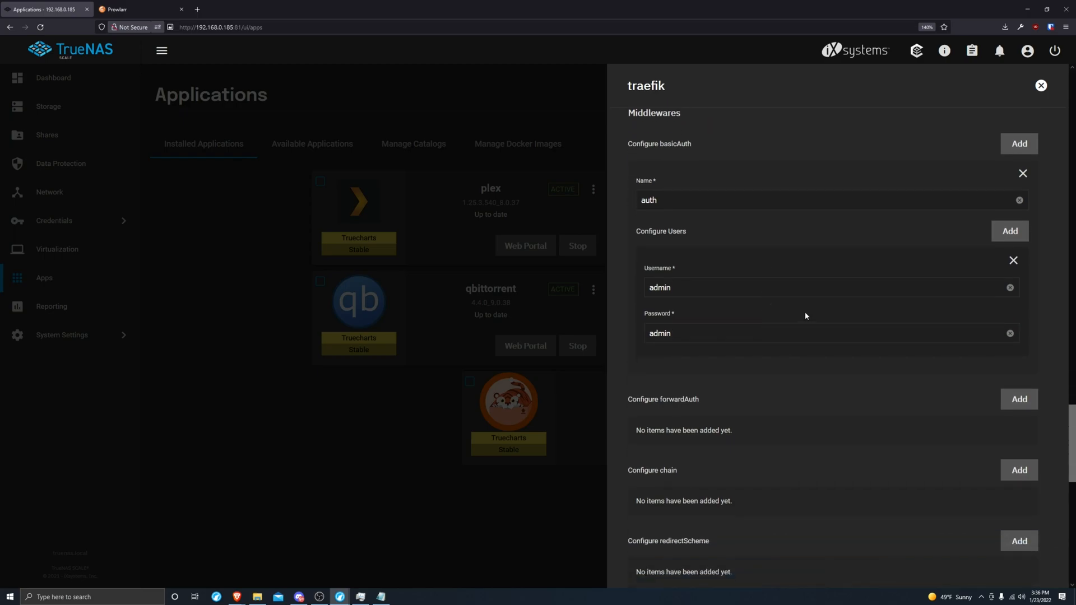
scroll("down", 3)
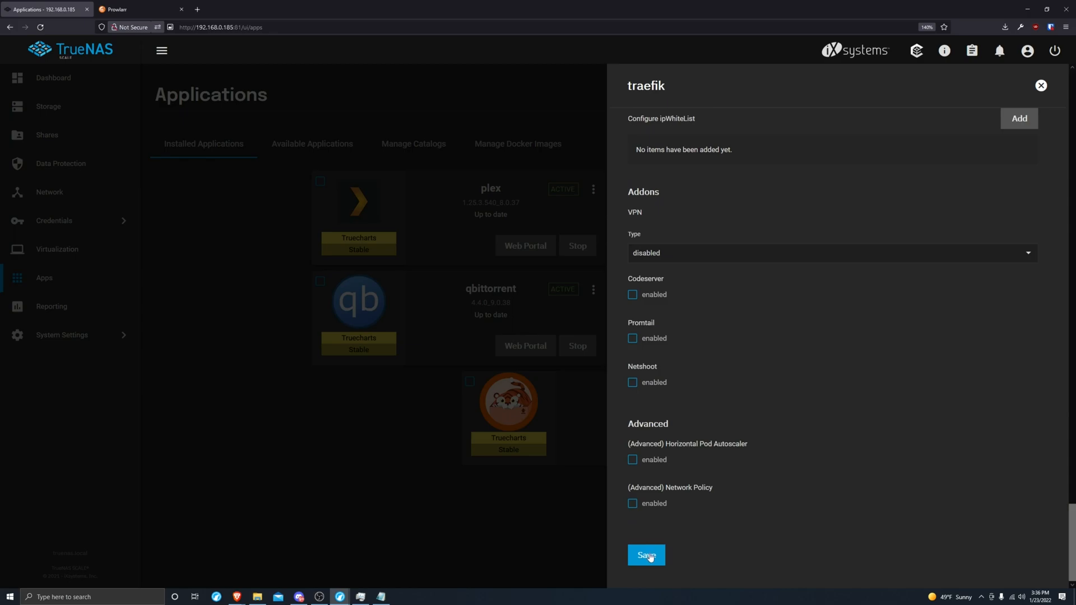
left_click(646, 555)
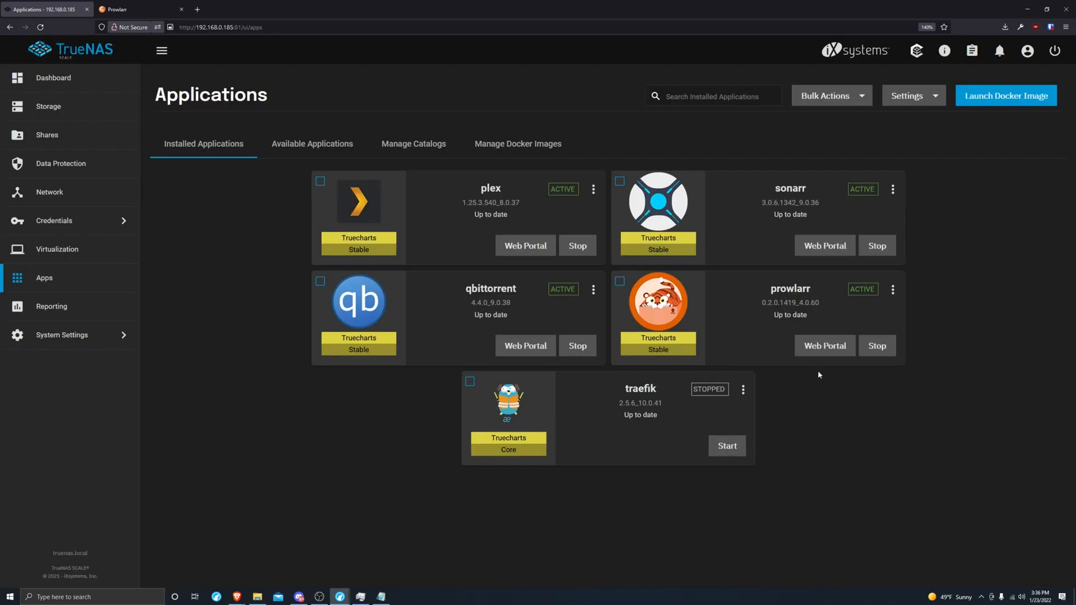
Step: Edit prowlarr and add the 'auth' Traefik middleware to its ingress
left_click(893, 289)
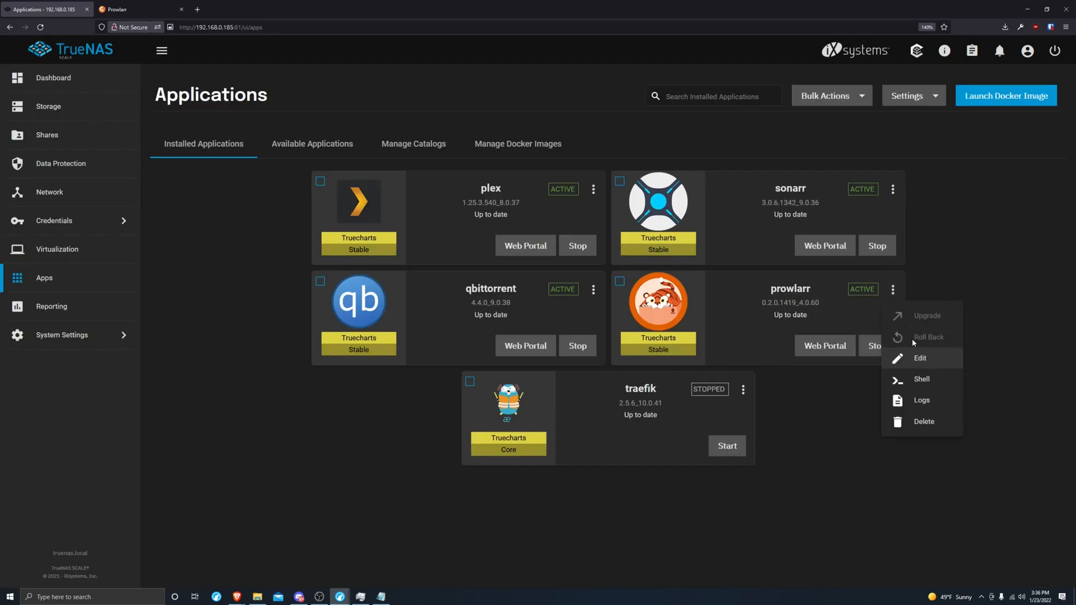
left_click(919, 358)
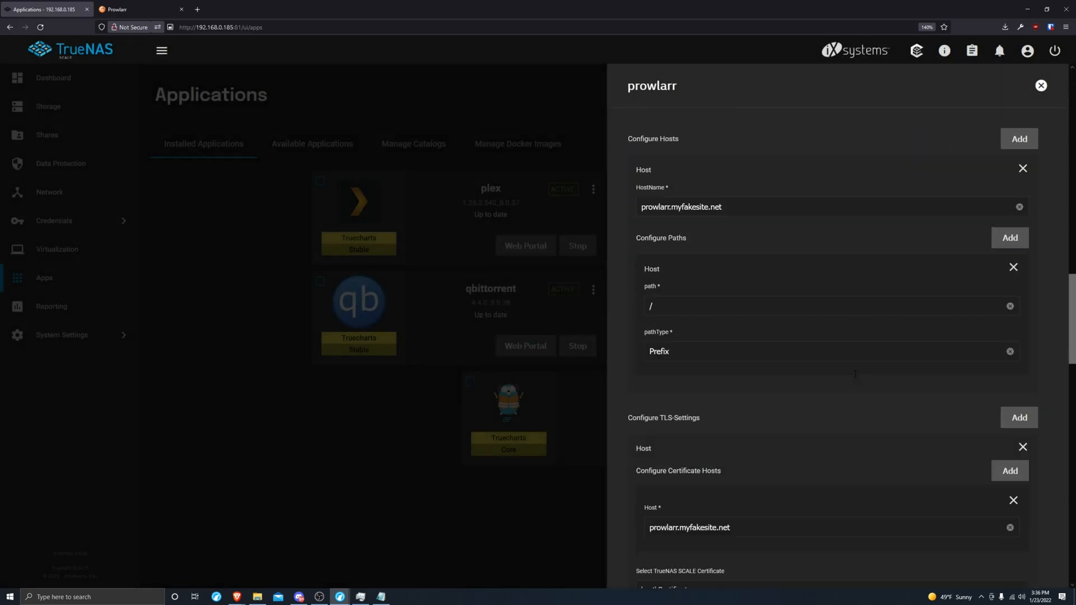
scroll("down", 3)
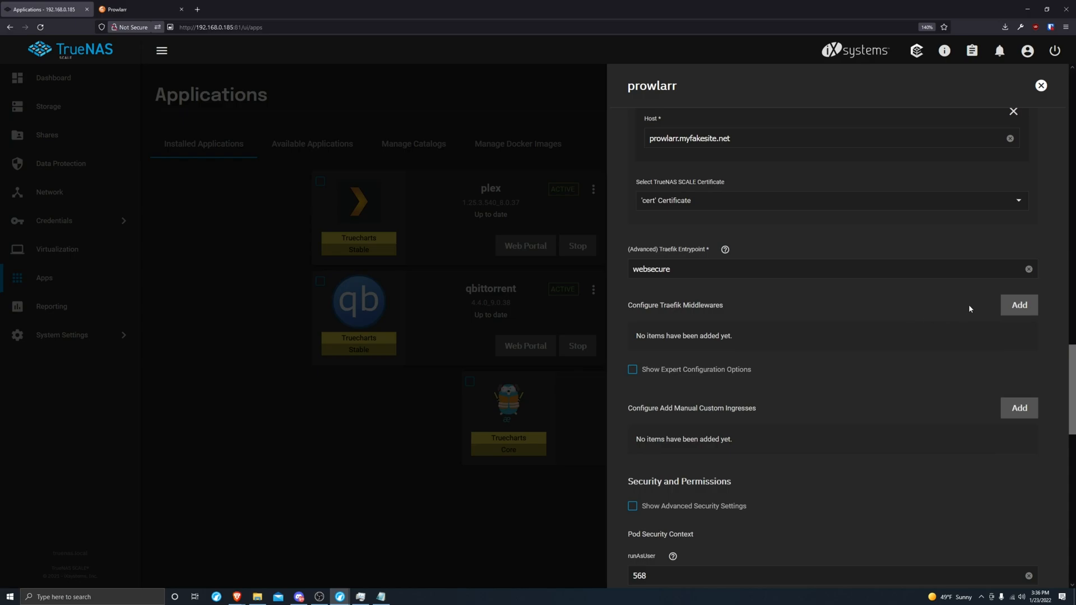
left_click(1019, 305)
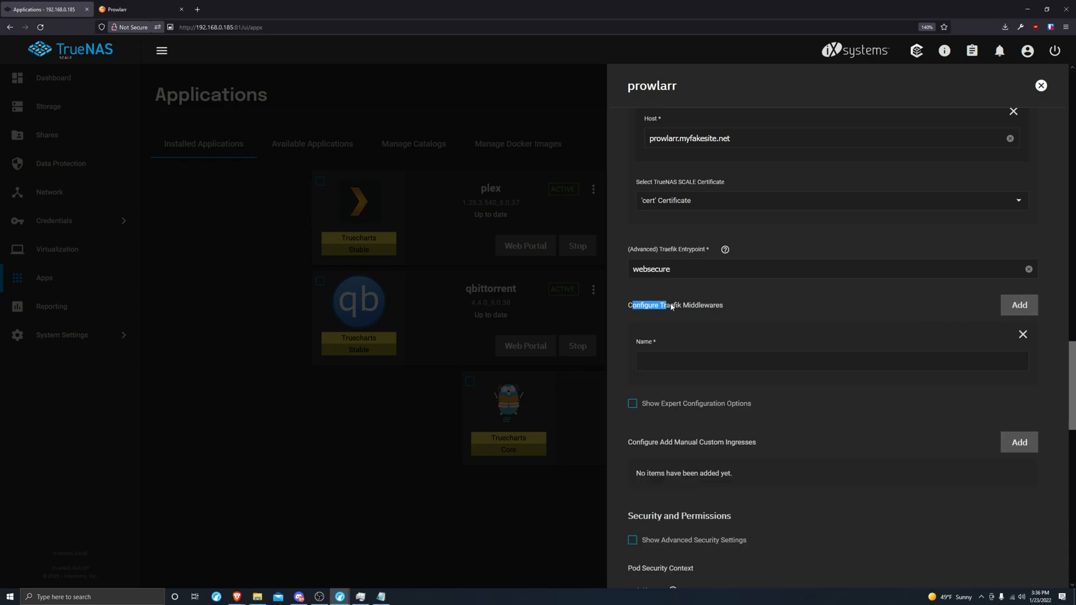
left_click(832, 362)
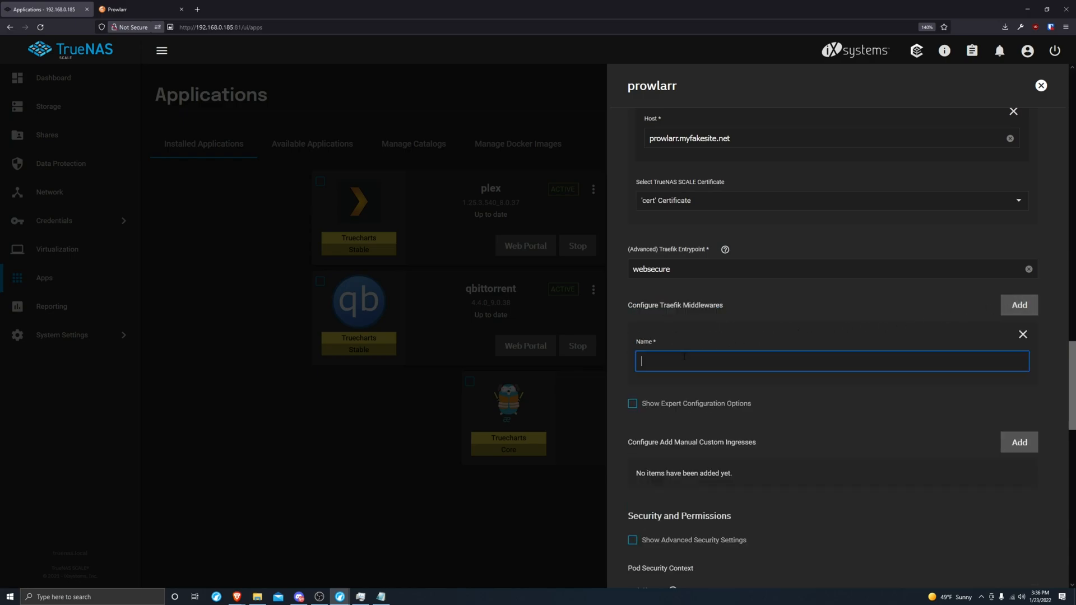
type("auth")
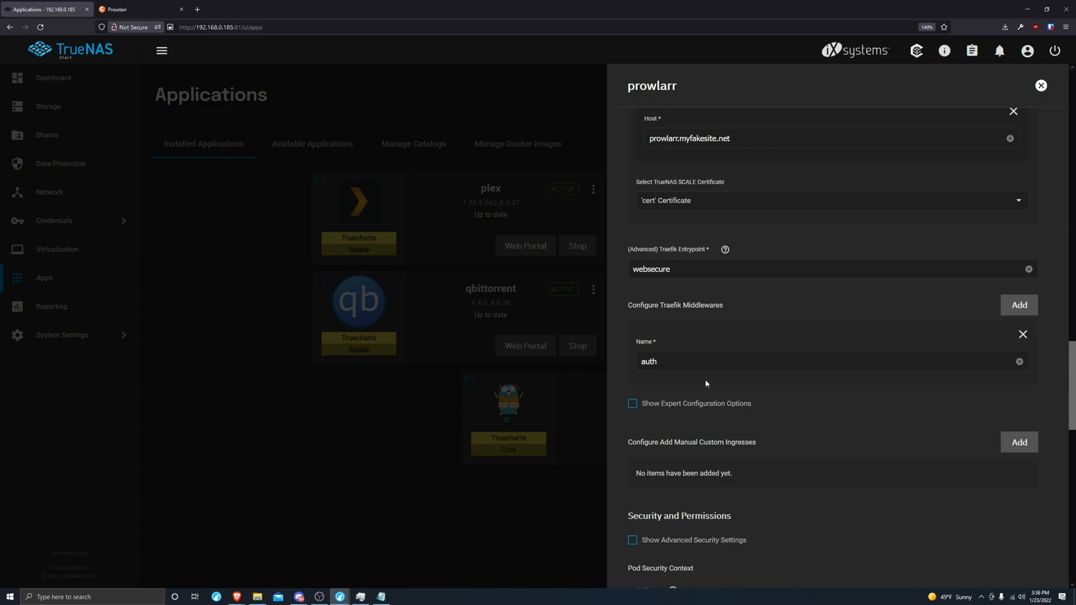
scroll("down", 3)
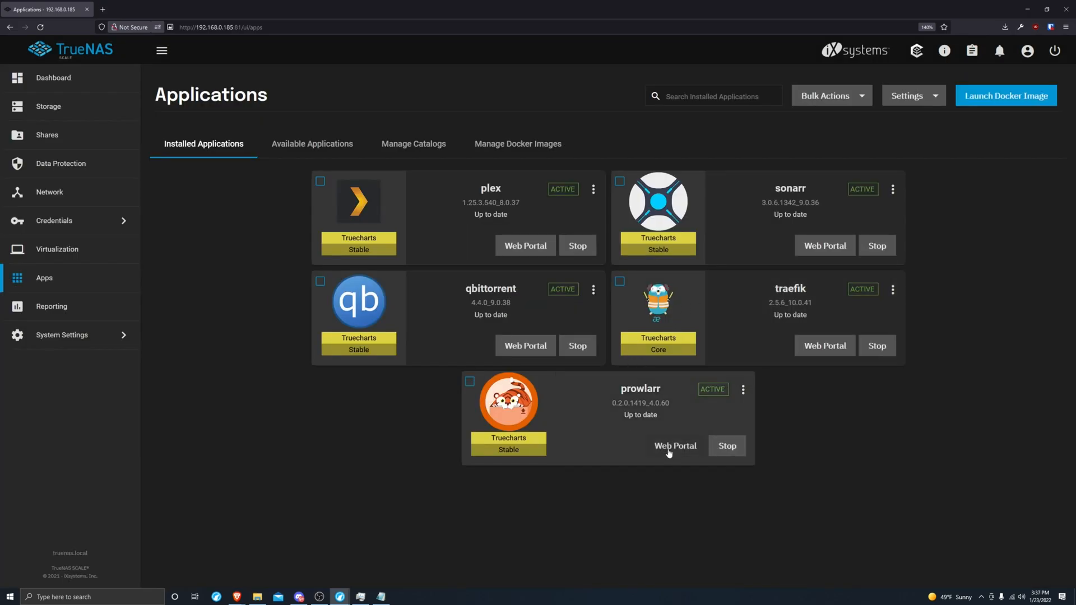
Step: Open Prowlarr's Web Portal and sign in with the admin credentials
left_click(675, 446)
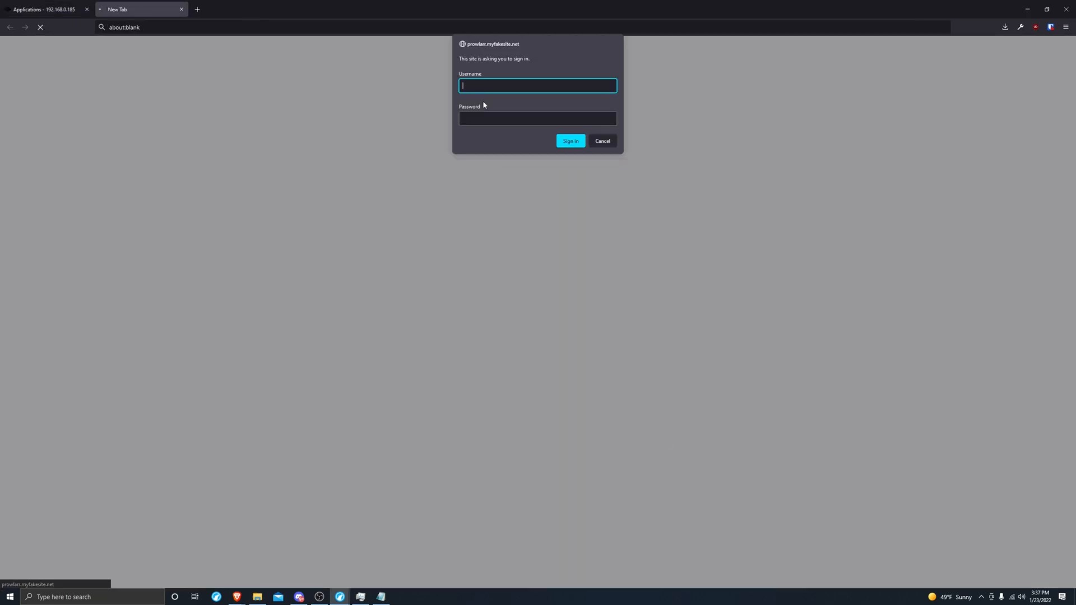
type("adm")
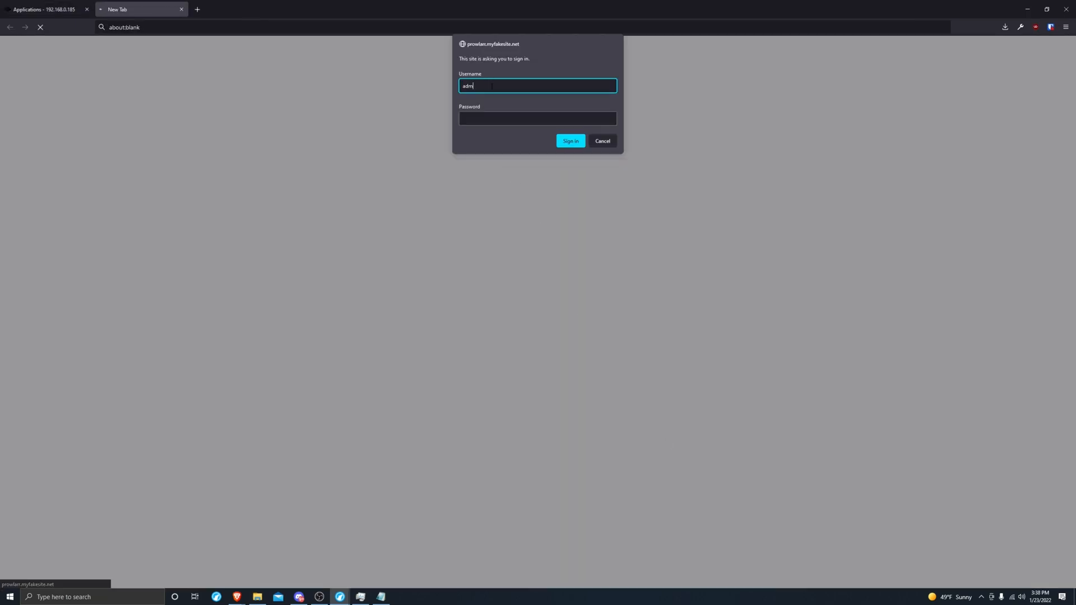
type("•••••")
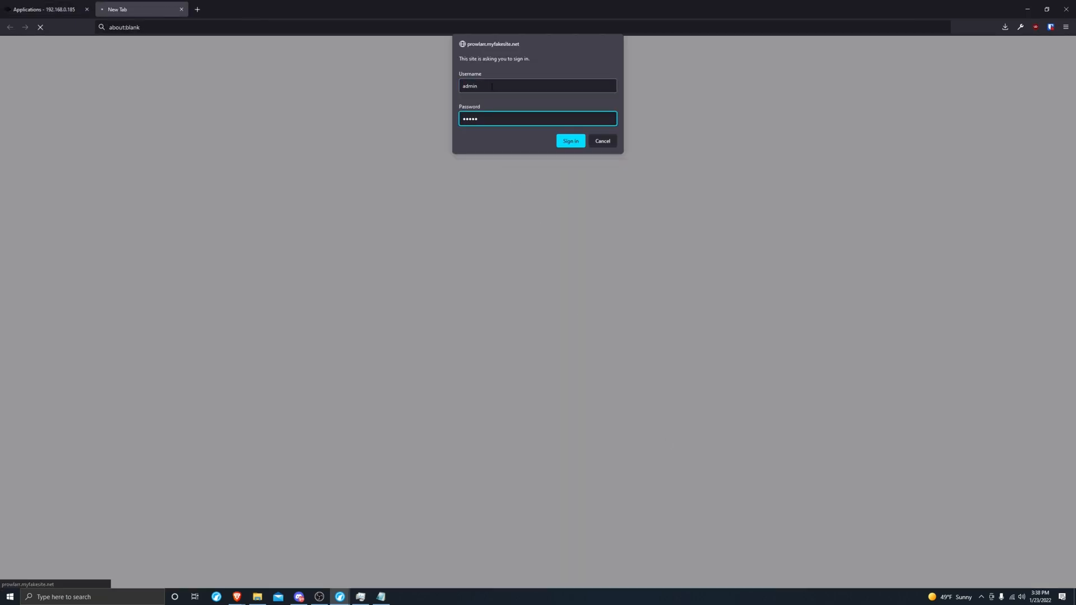
left_click(571, 140)
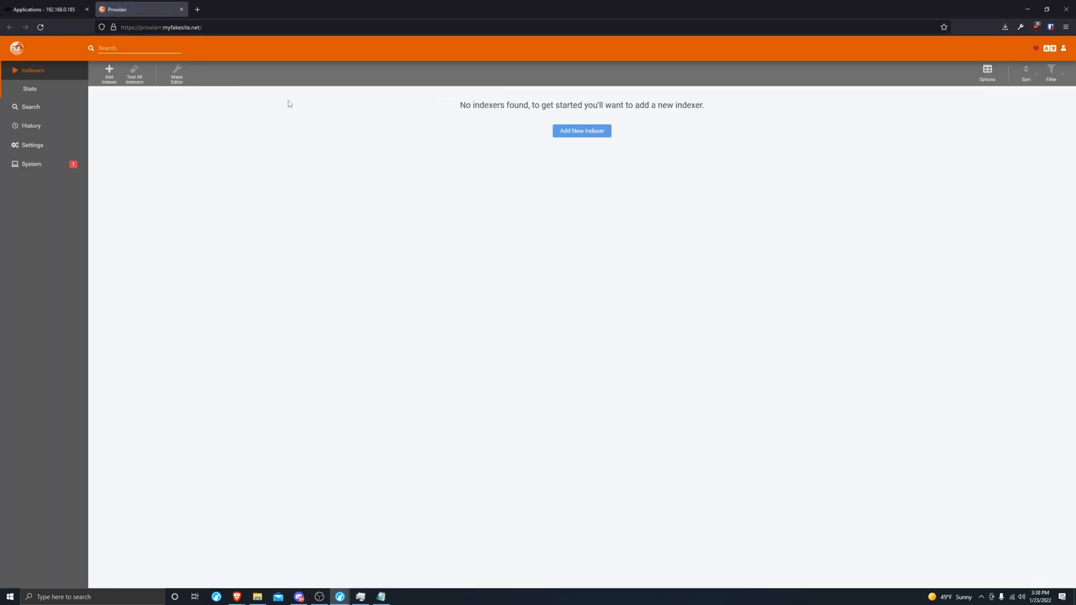
mouse_move(351, 136)
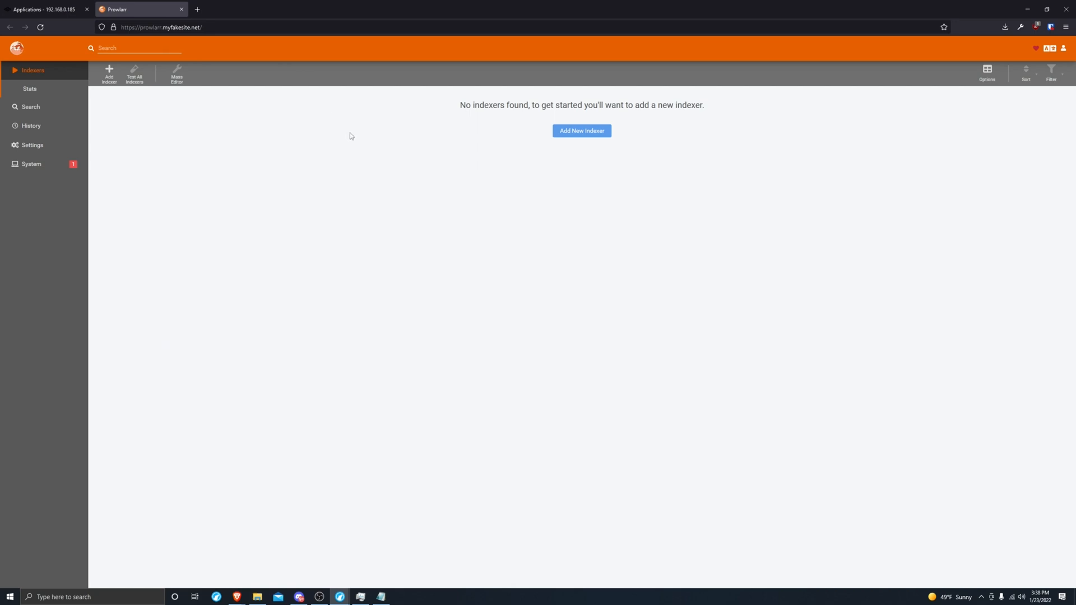